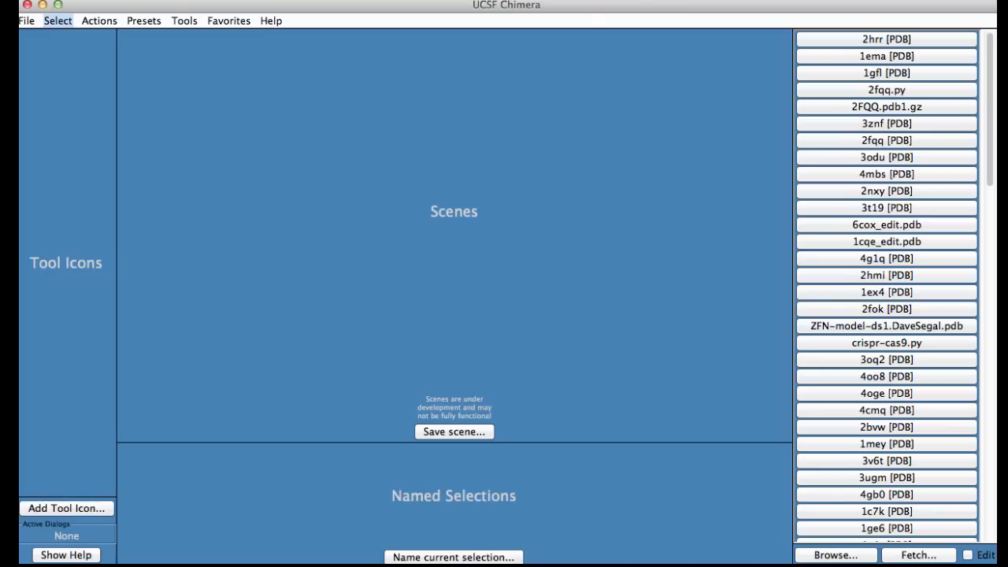
Step: Fetch PDB entry 1mbo by ID so the myoglobin loads as a ribbon model
click(25, 22)
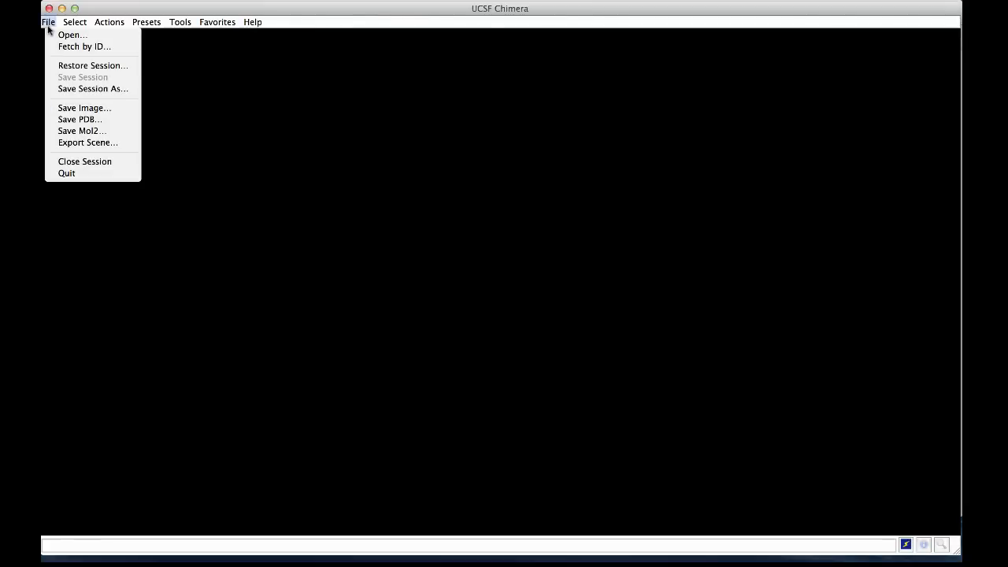
mouse_move(73, 34)
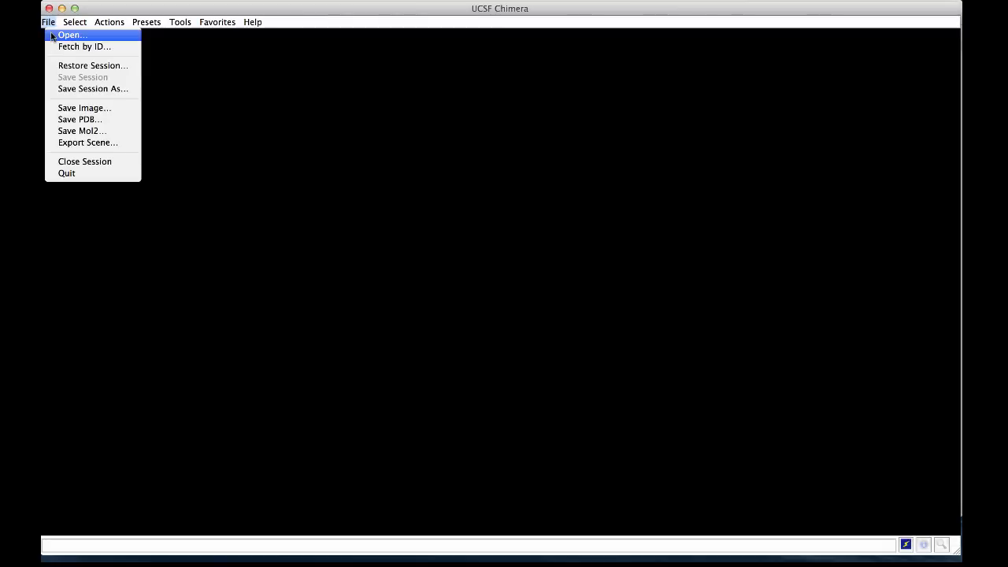
click(70, 35)
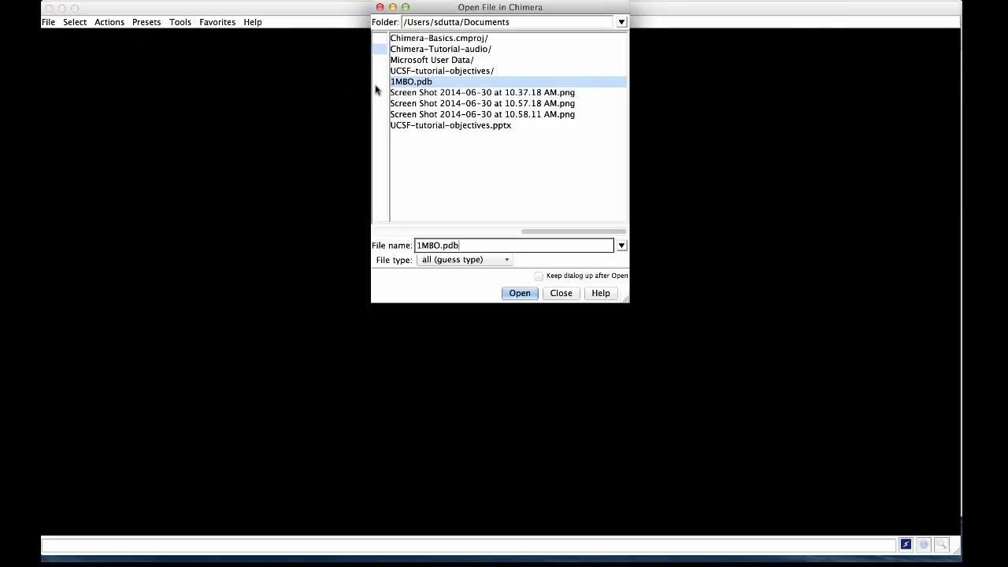
mouse_move(528, 285)
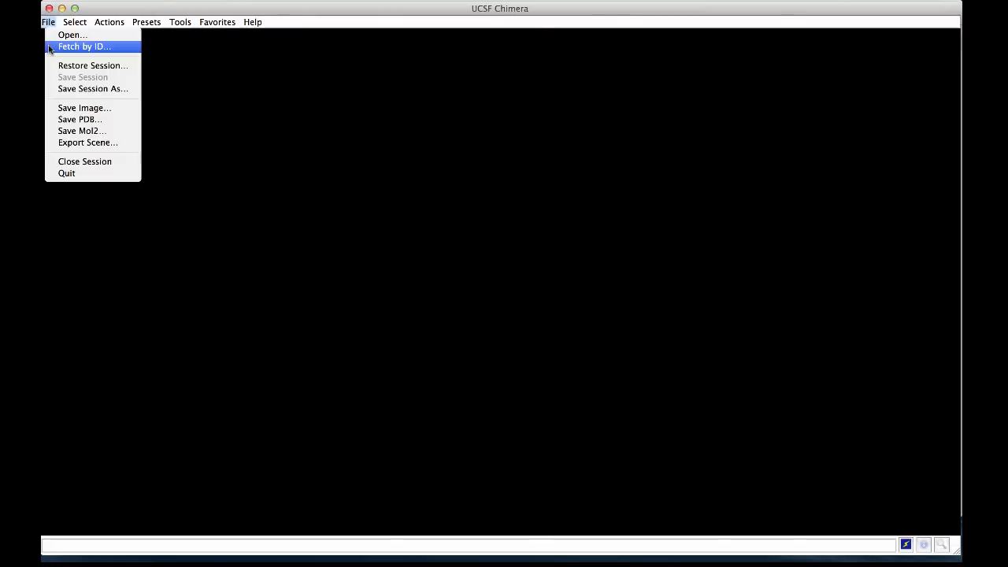
click(83, 47)
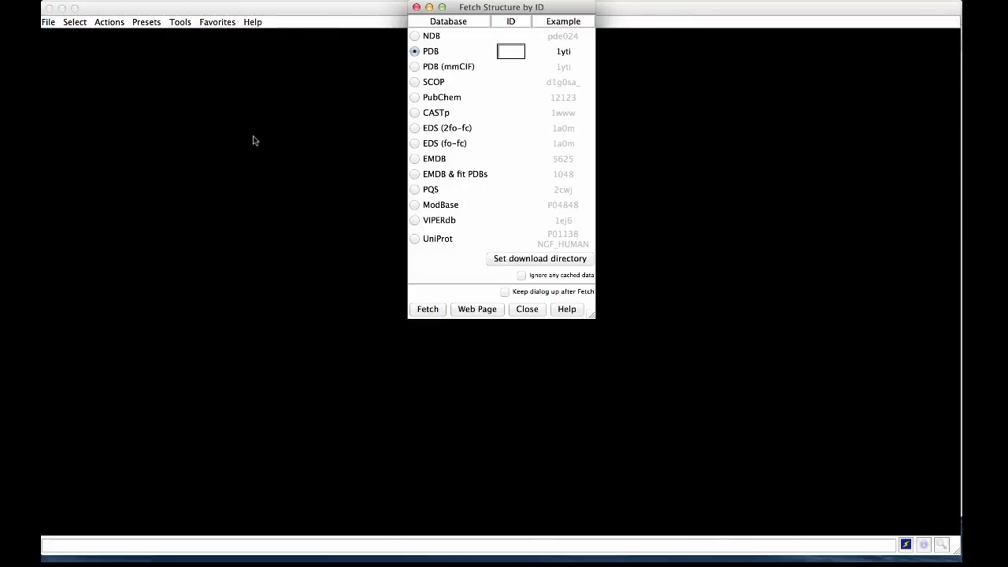
click(510, 51)
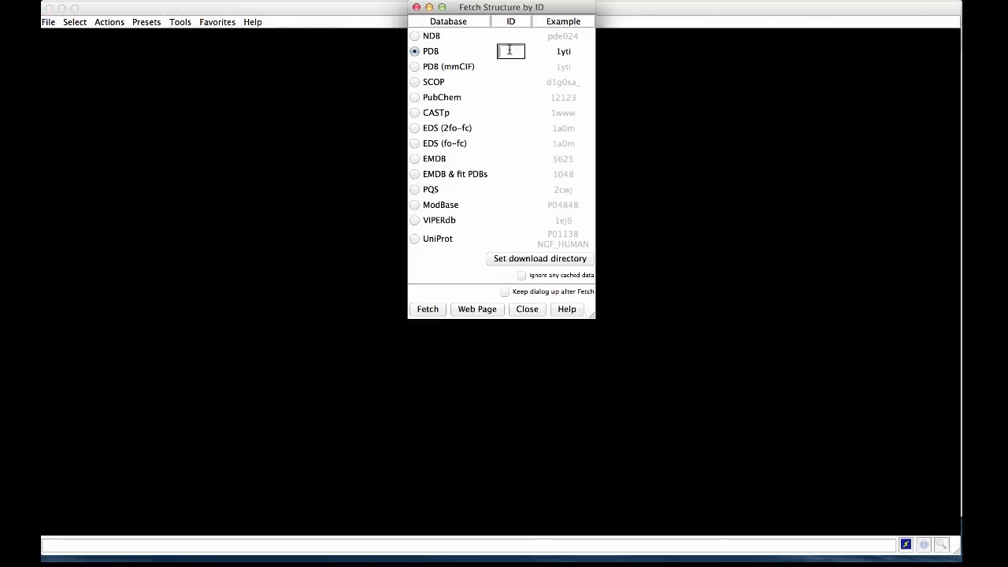
text(1mbo)
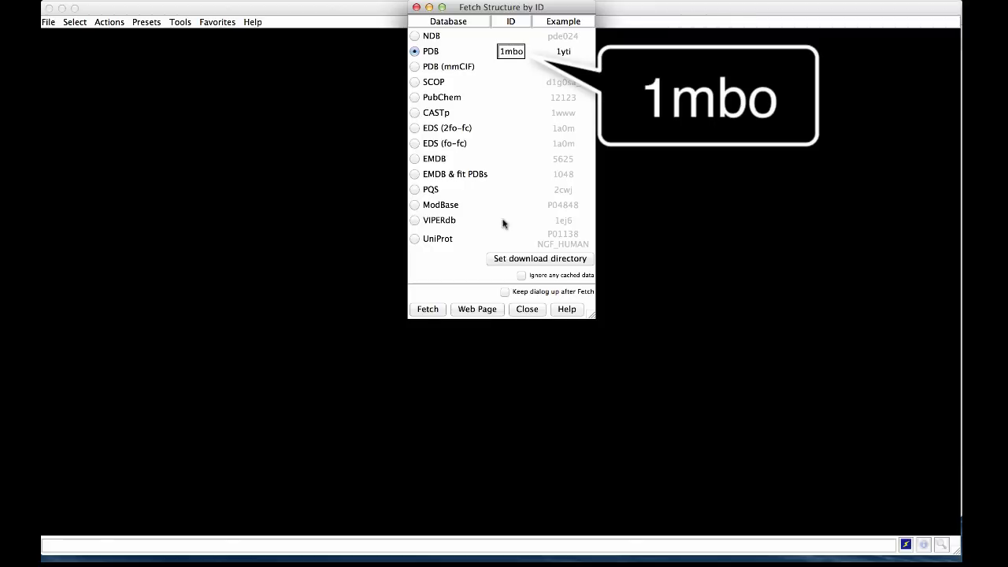
click(429, 308)
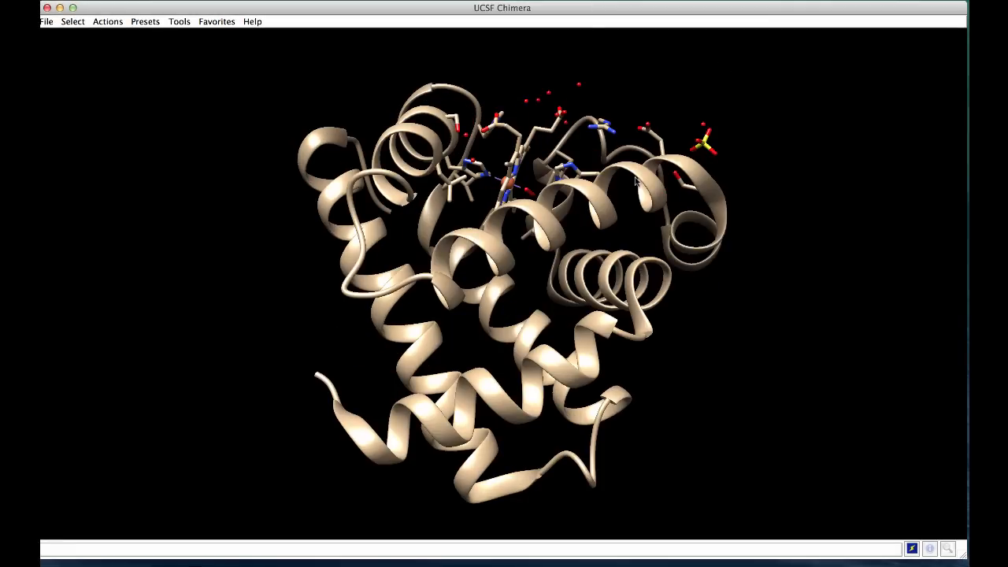
mouse_move(598, 243)
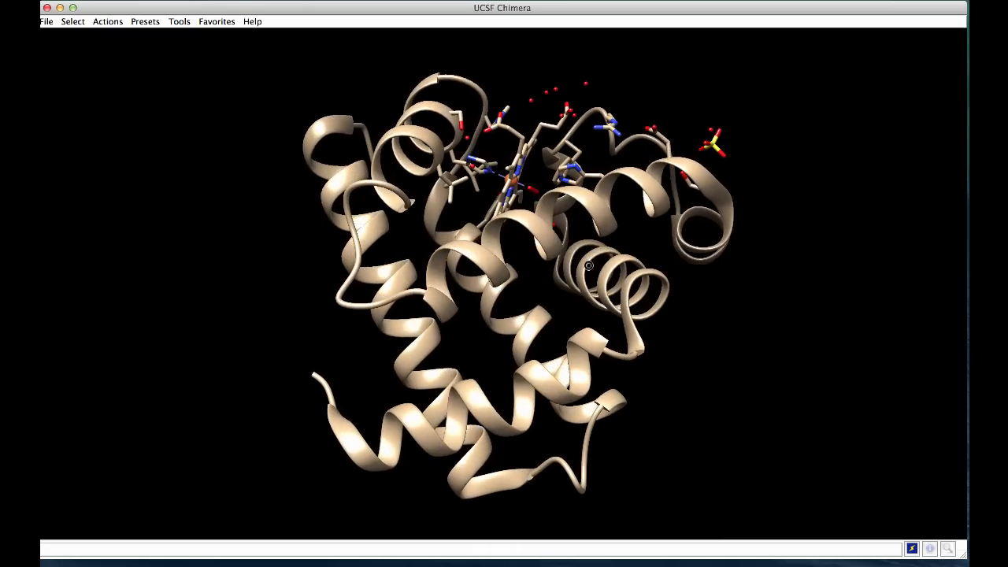
drag(588, 264, 562, 205)
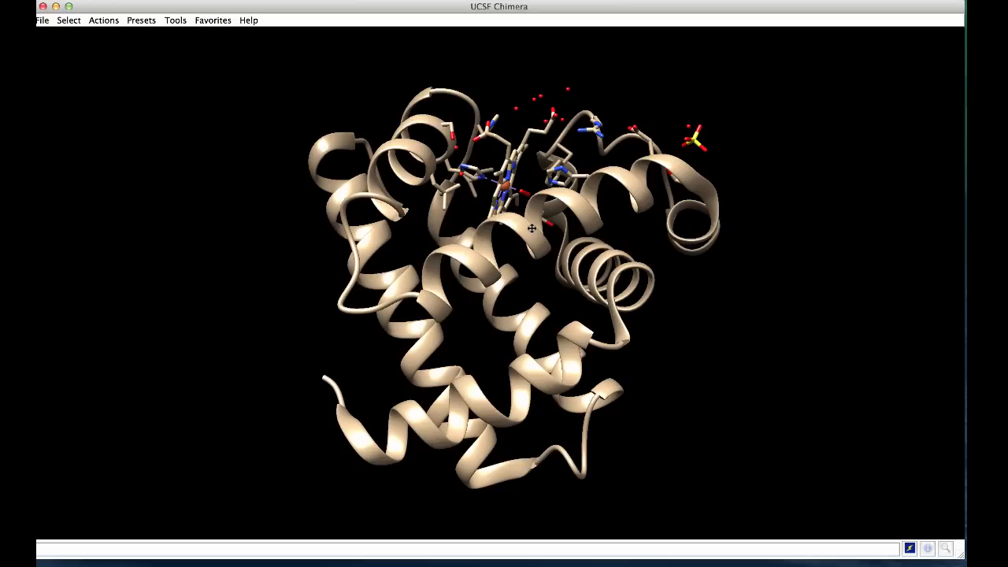
drag(532, 229, 480, 224)
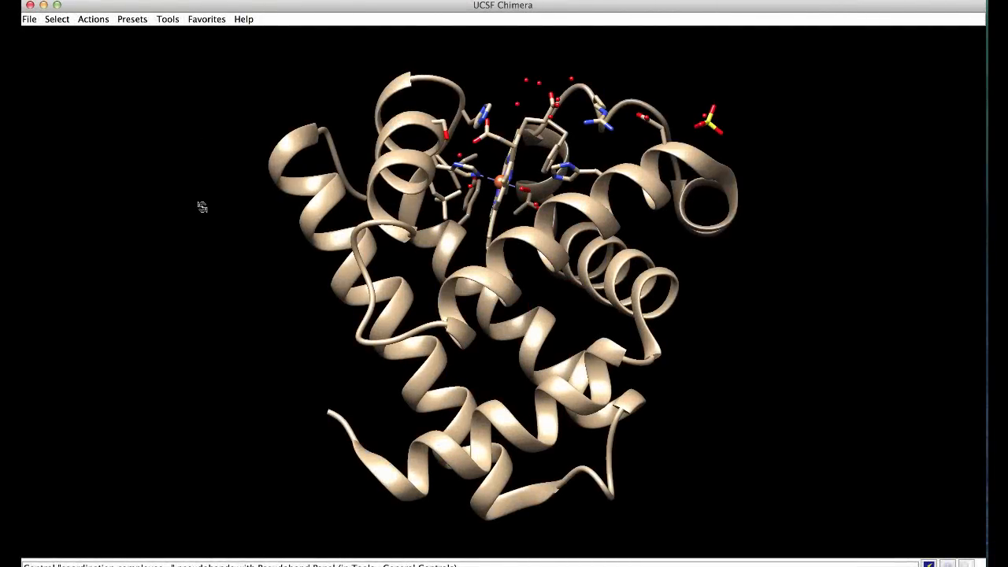
click(132, 18)
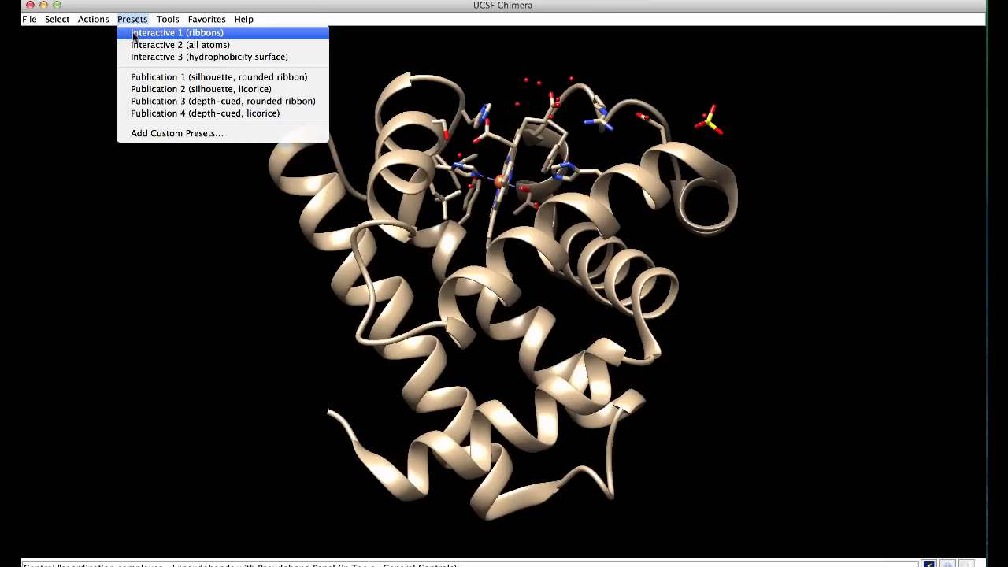
Step: Apply the Interactive 1 (ribbons) preset, recoloring 1MBO in a rainbow along the chain
click(176, 32)
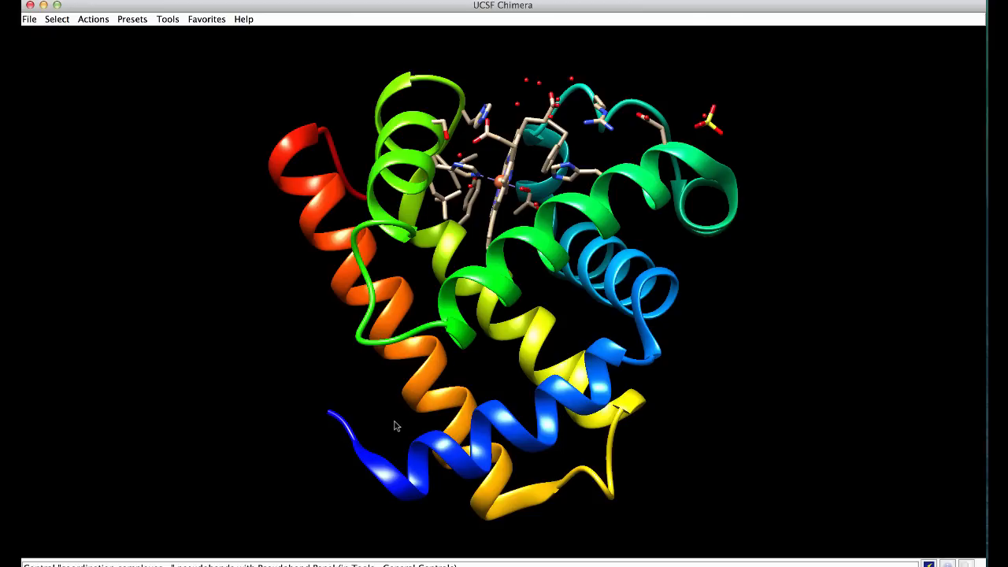
mouse_move(372, 463)
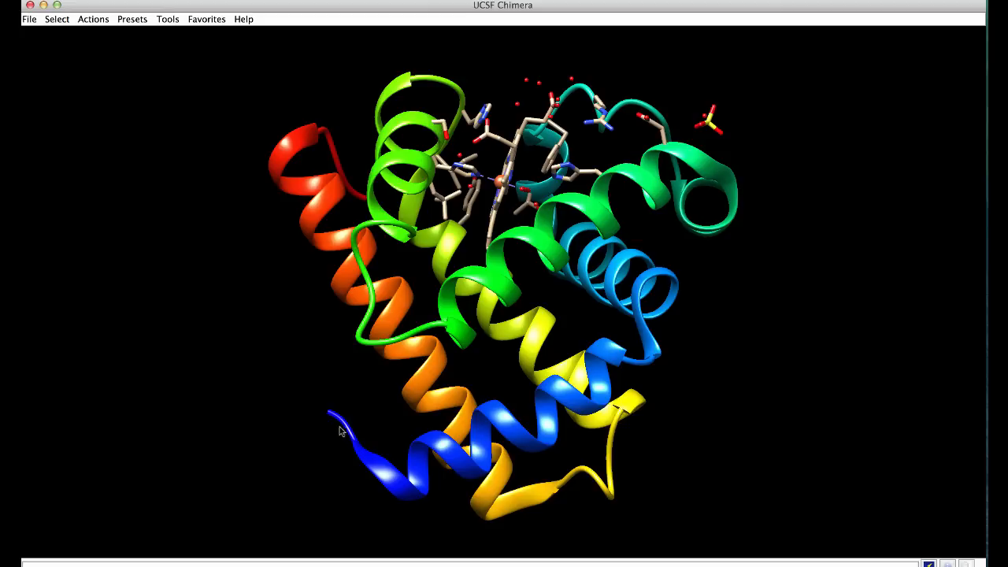
mouse_move(359, 195)
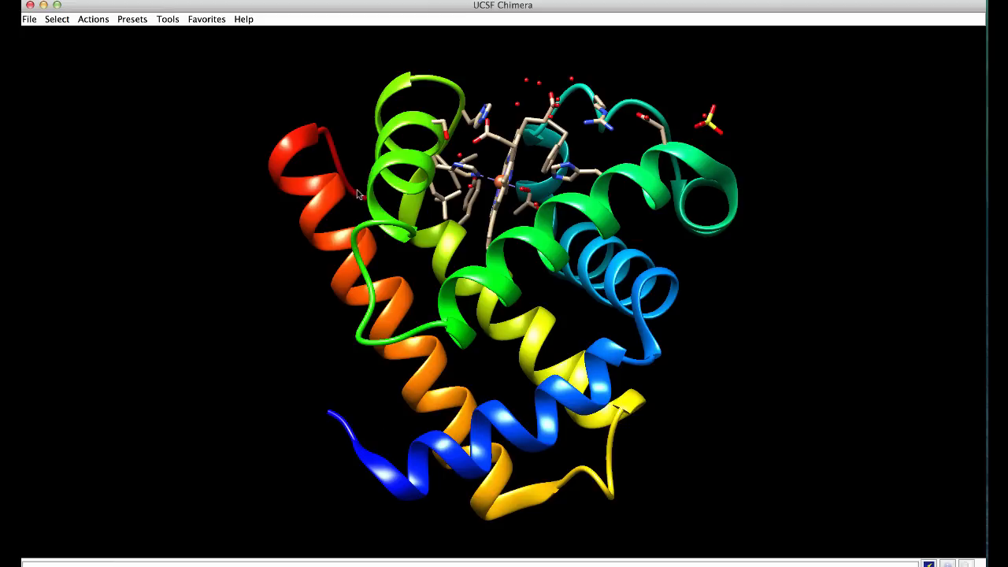
mouse_move(355, 199)
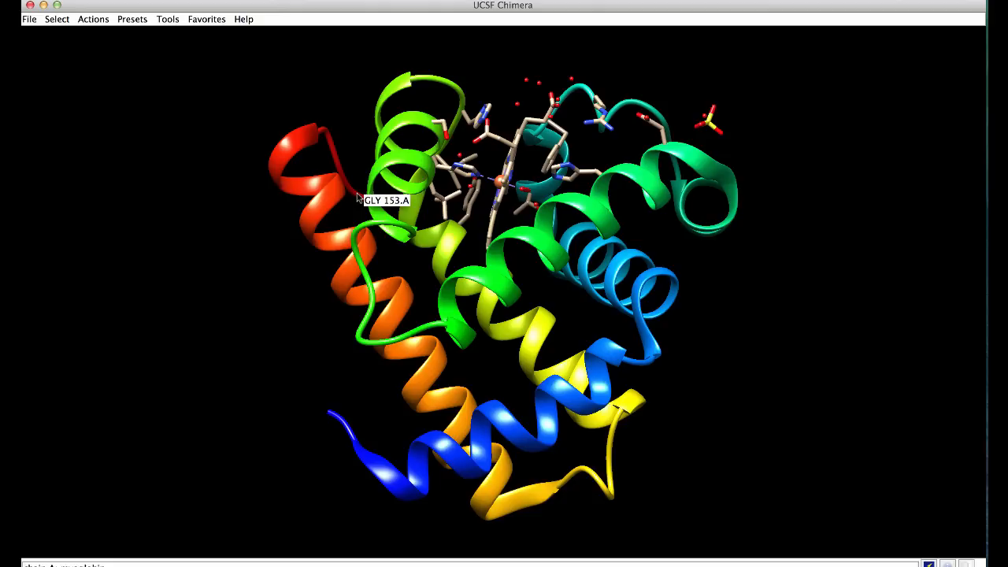
click(132, 19)
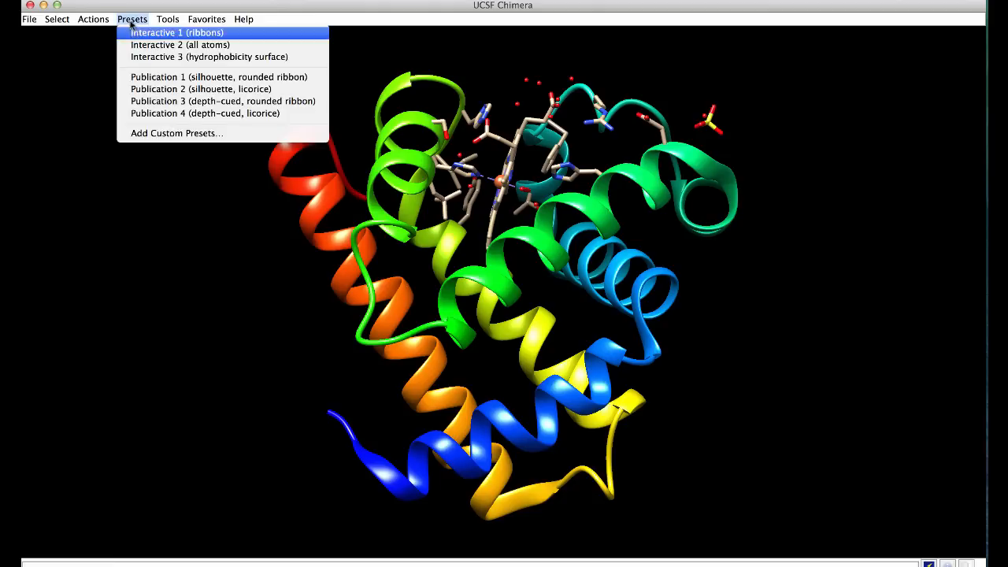
Step: Apply the all-atoms interactive preset: wire protein, heme and sulfate ligands as spheres
click(179, 44)
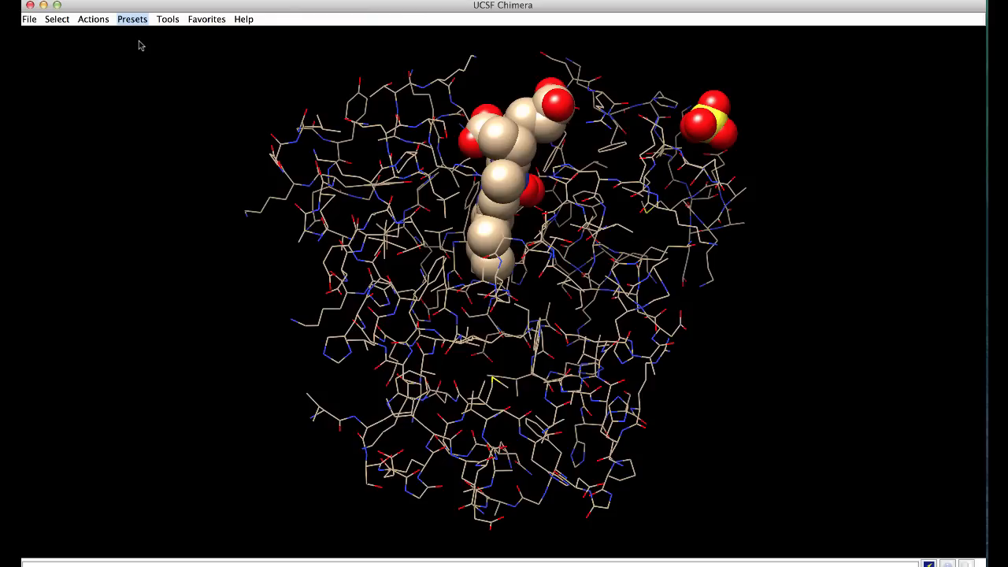
mouse_move(514, 415)
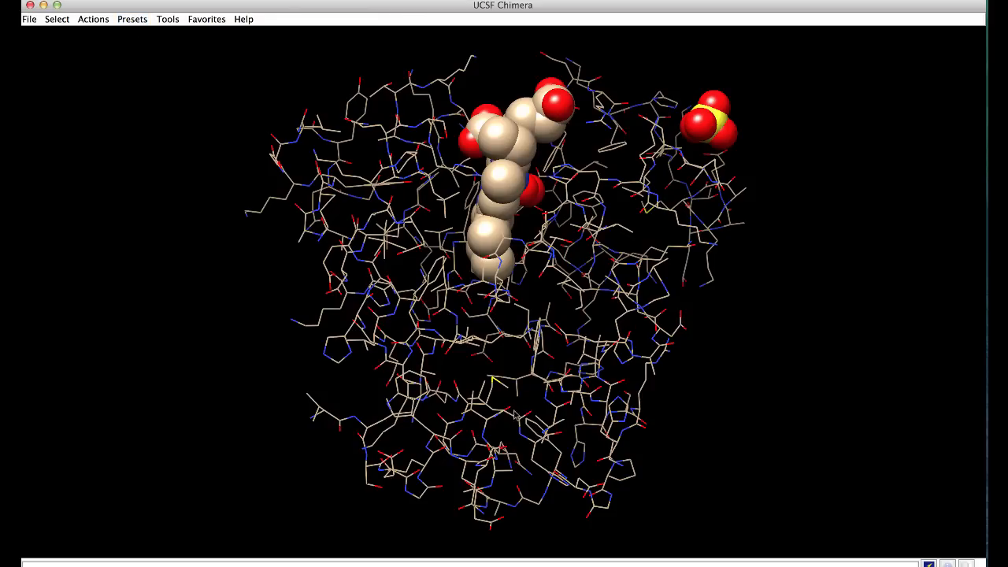
mouse_move(444, 368)
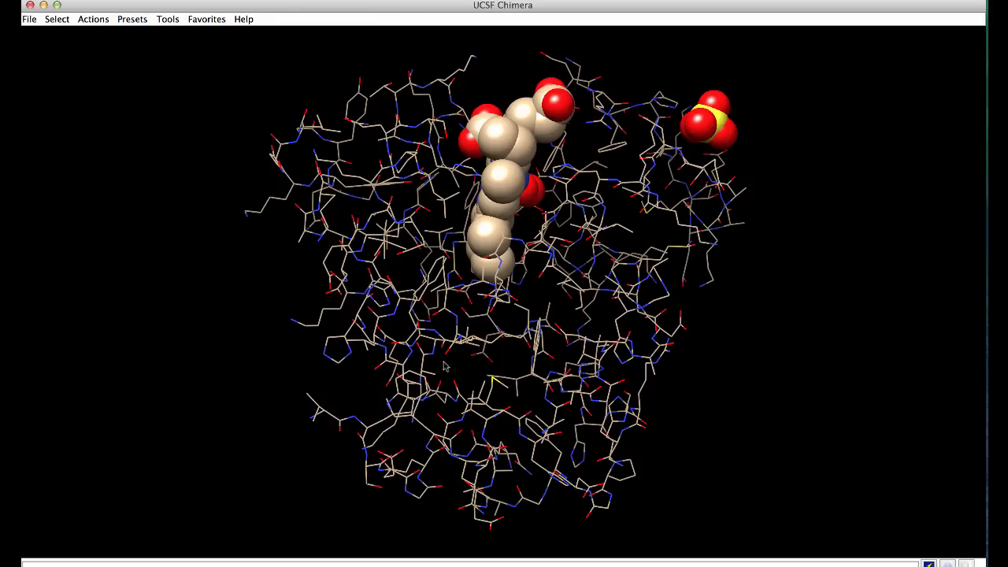
mouse_move(692, 119)
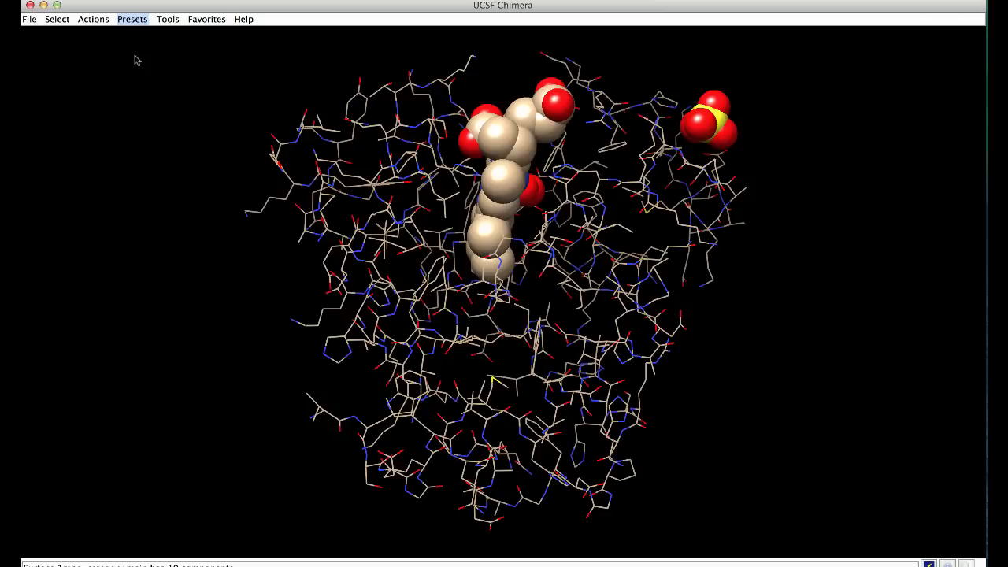
Step: Apply the Publication surface-hydrophobicity preset and save an image of the view
click(132, 19)
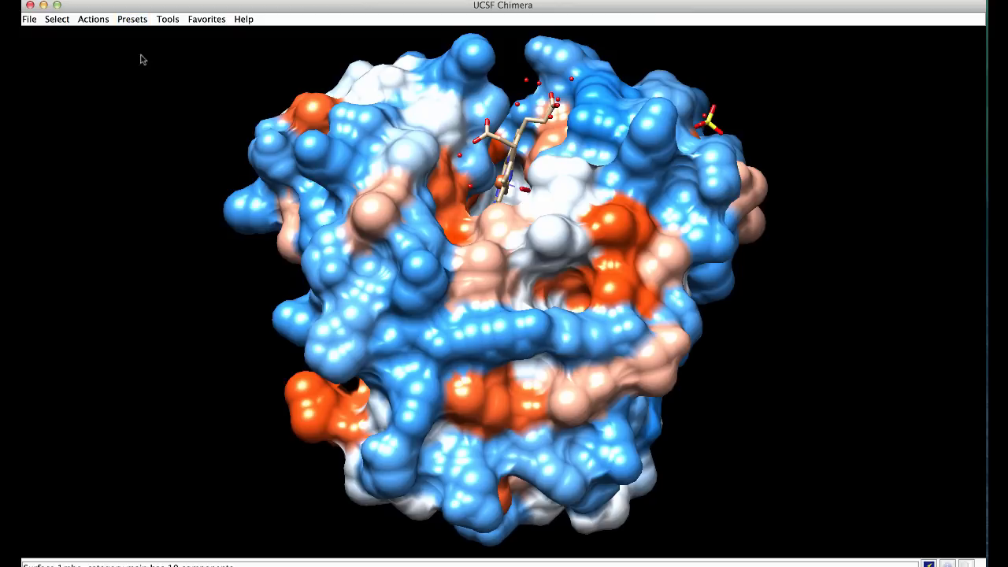
mouse_move(595, 138)
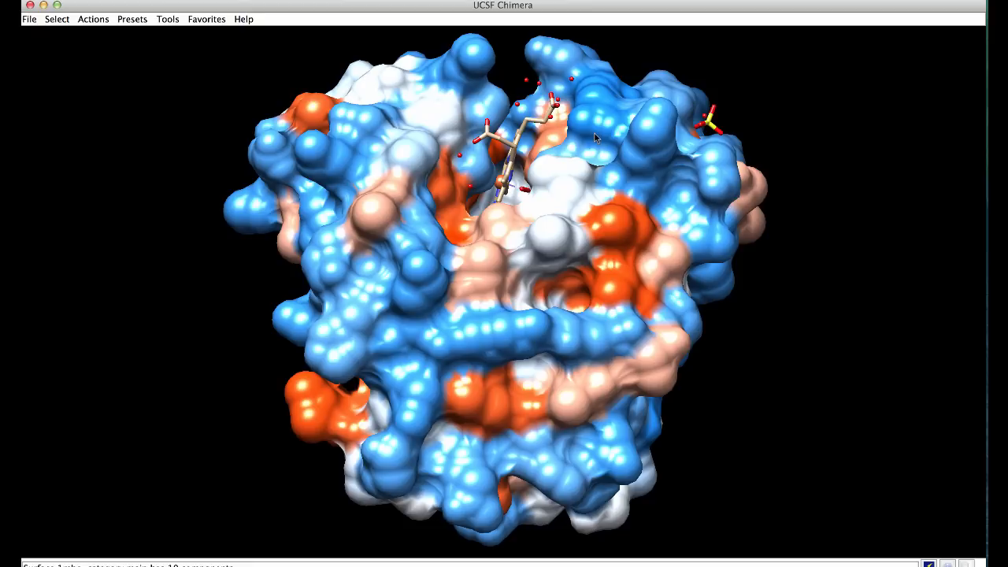
mouse_move(614, 258)
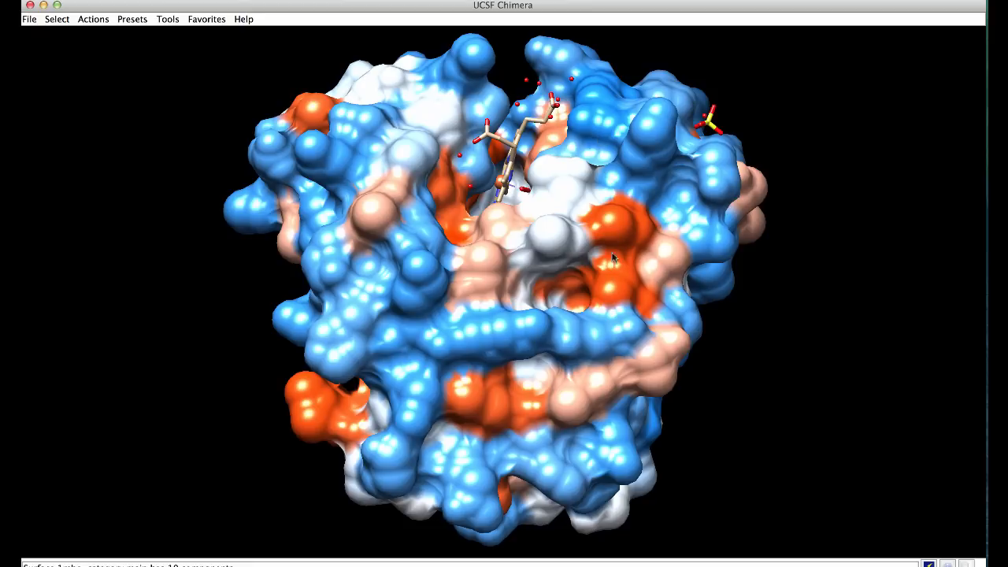
mouse_move(607, 285)
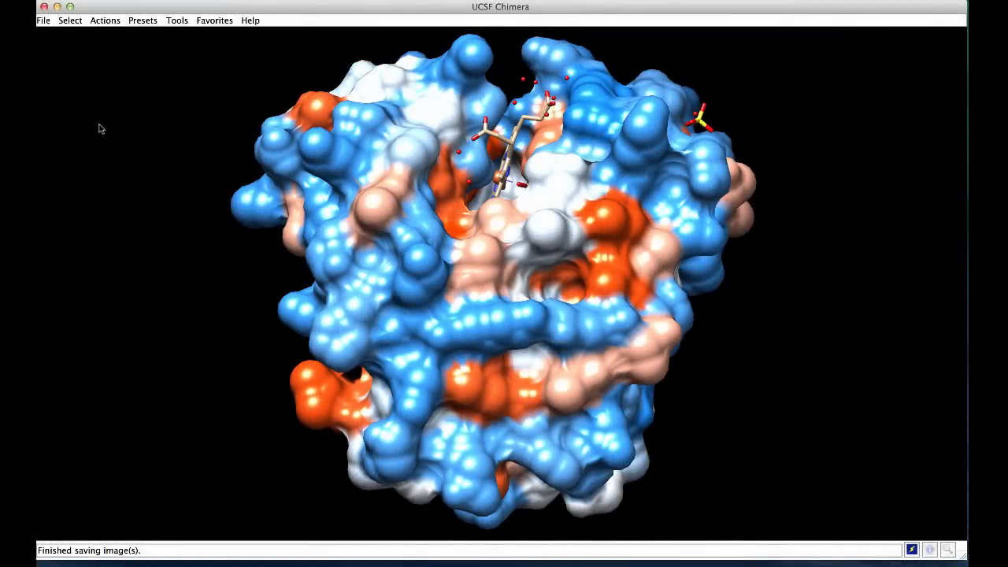
click(42, 19)
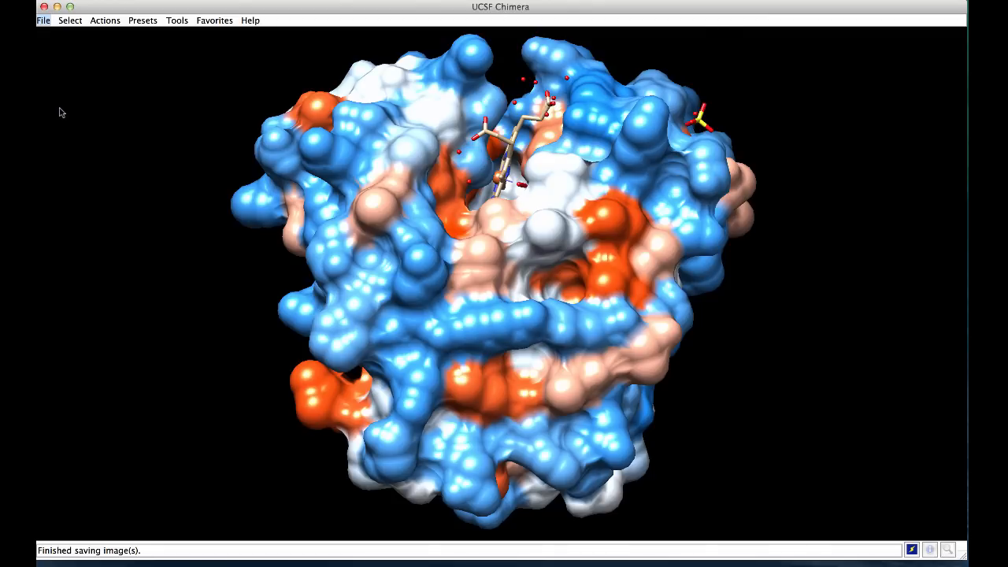
Step: Save the surface view as a JPEG image named 1mbo-surface
click(44, 18)
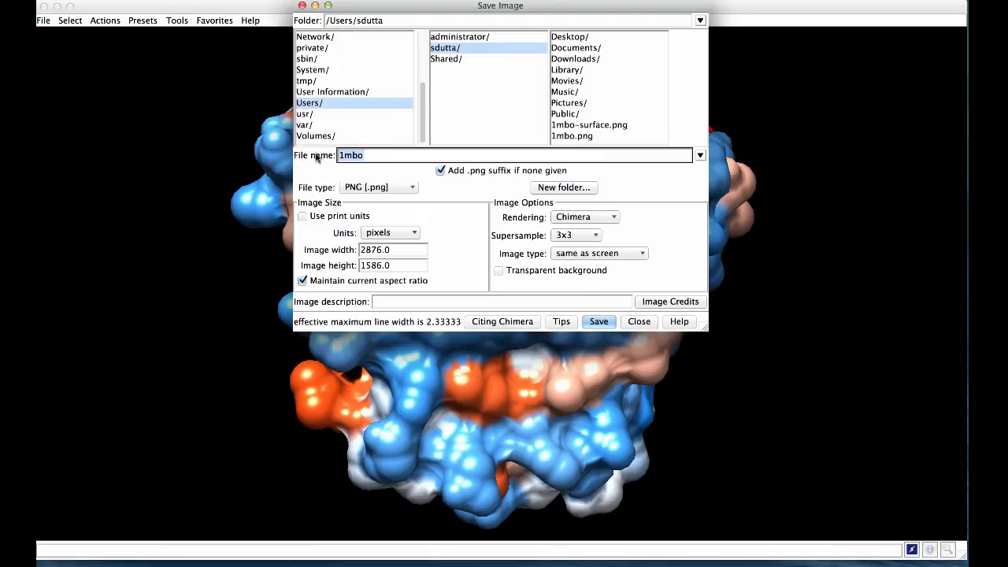
text(-)
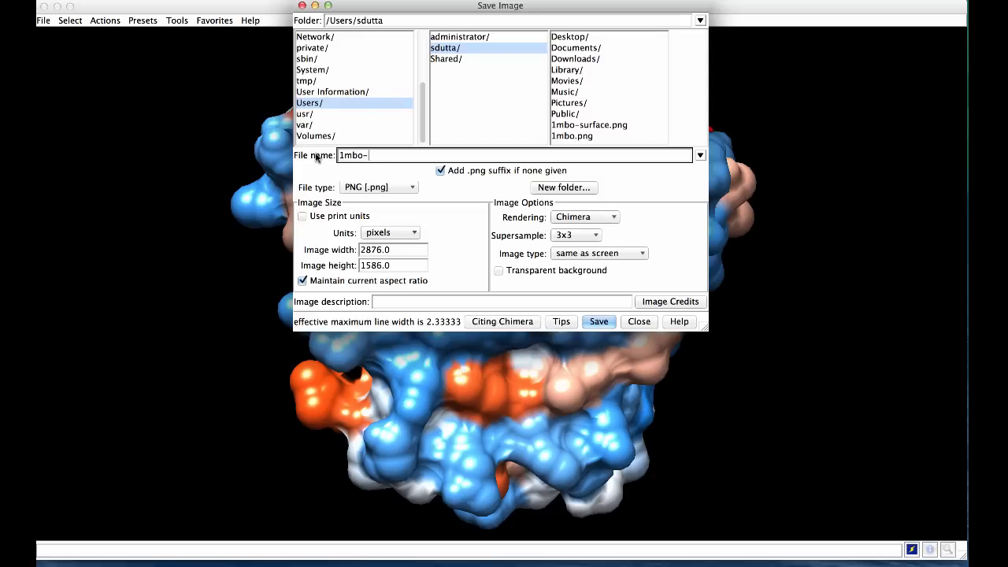
text(surface)
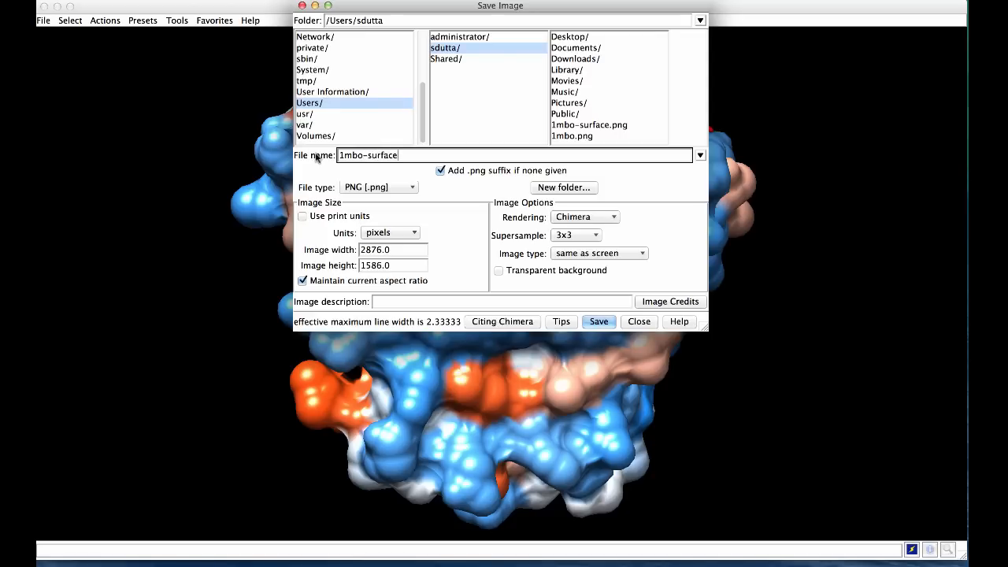
click(378, 186)
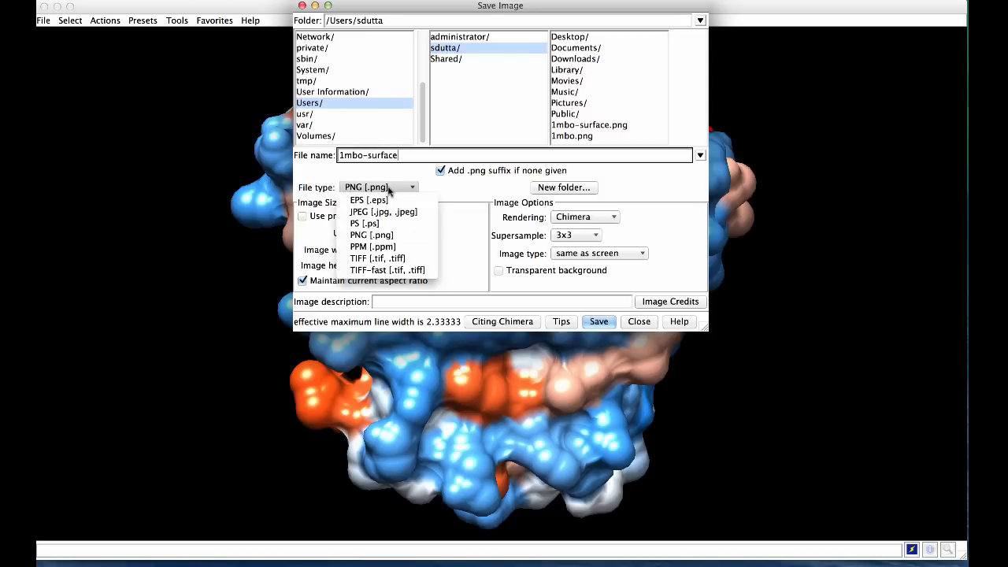
mouse_move(368, 199)
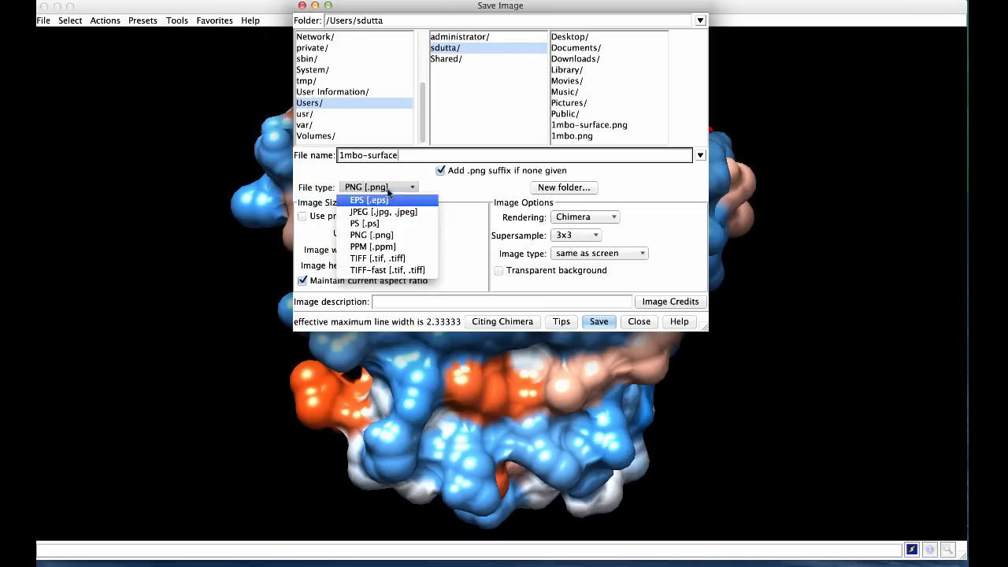
click(385, 211)
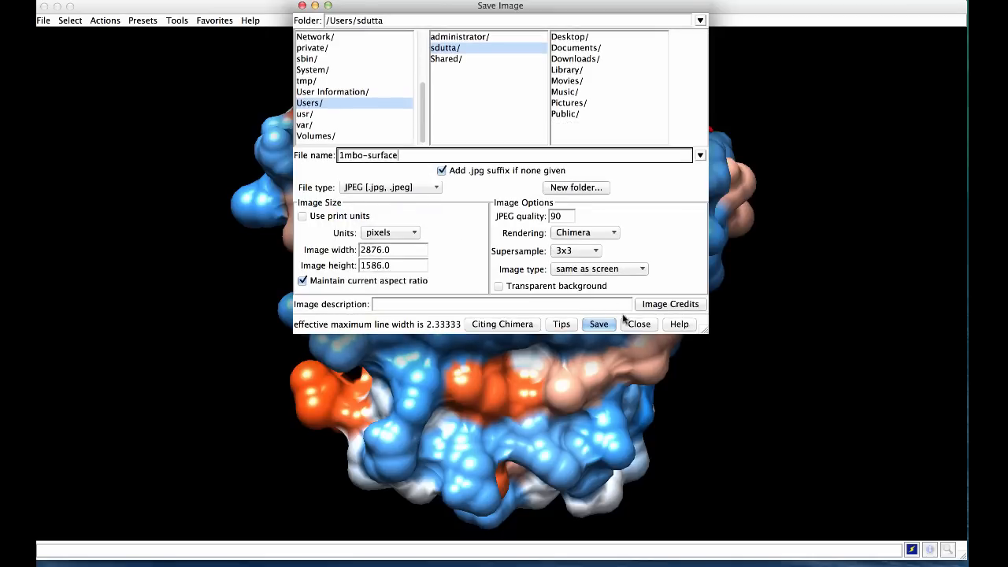
click(599, 324)
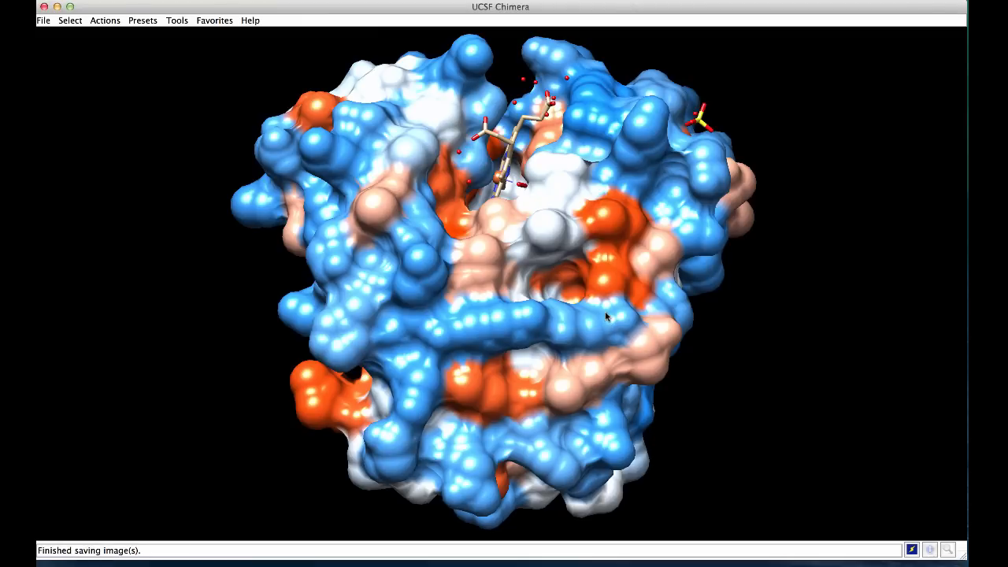
click(44, 19)
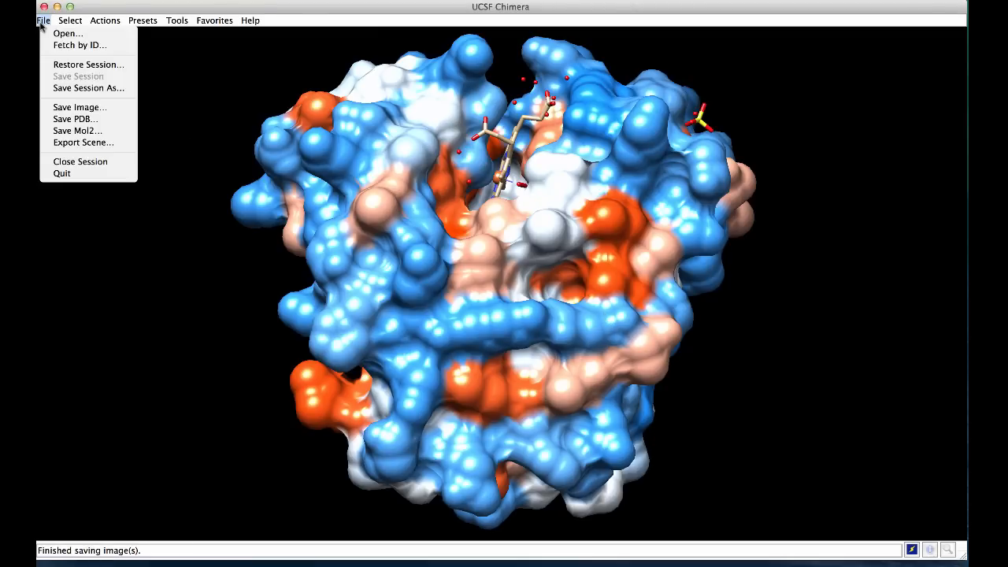
mouse_move(88, 88)
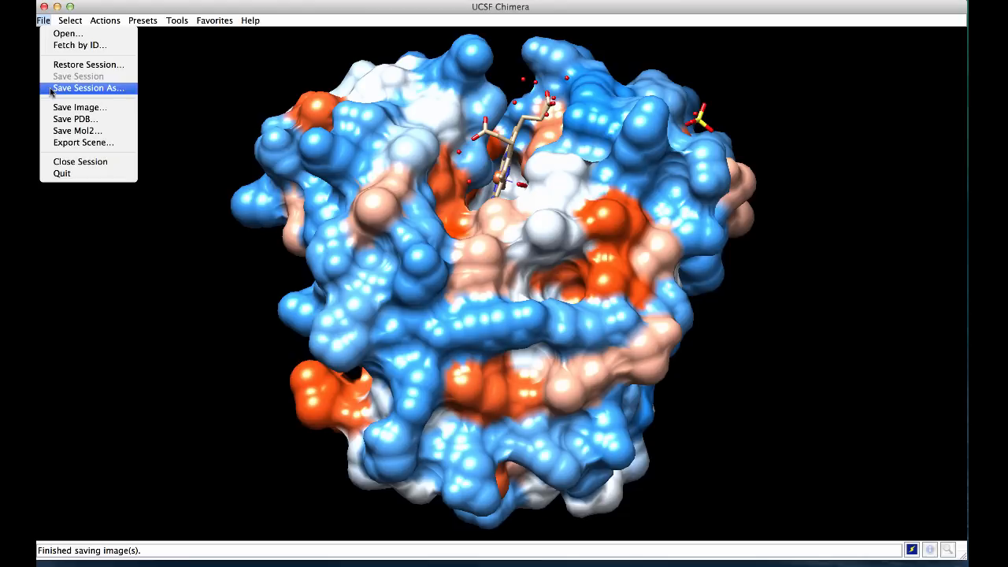
mouse_move(87, 65)
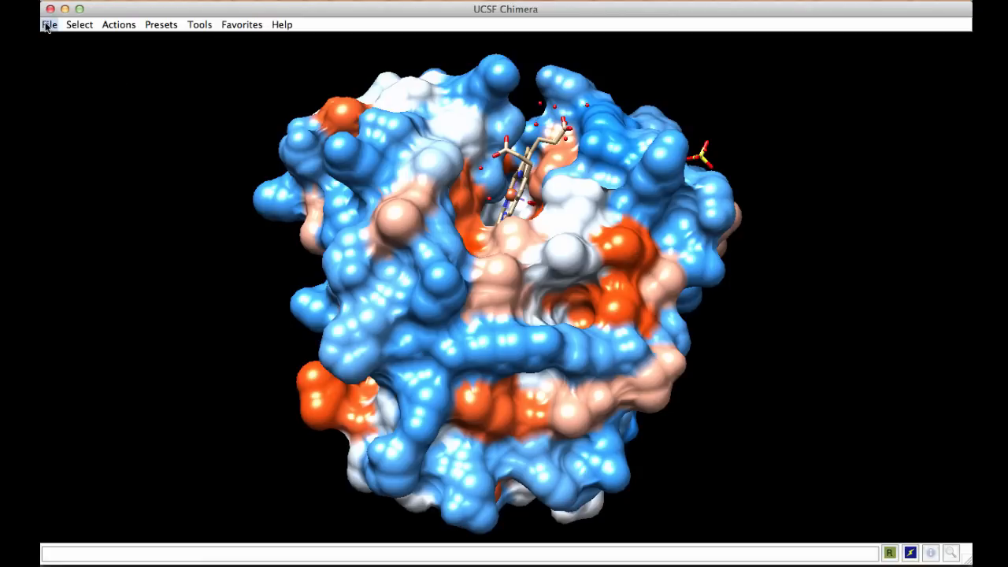
Step: Close the myoglobin session, returning to Chimera's empty start screen
click(49, 25)
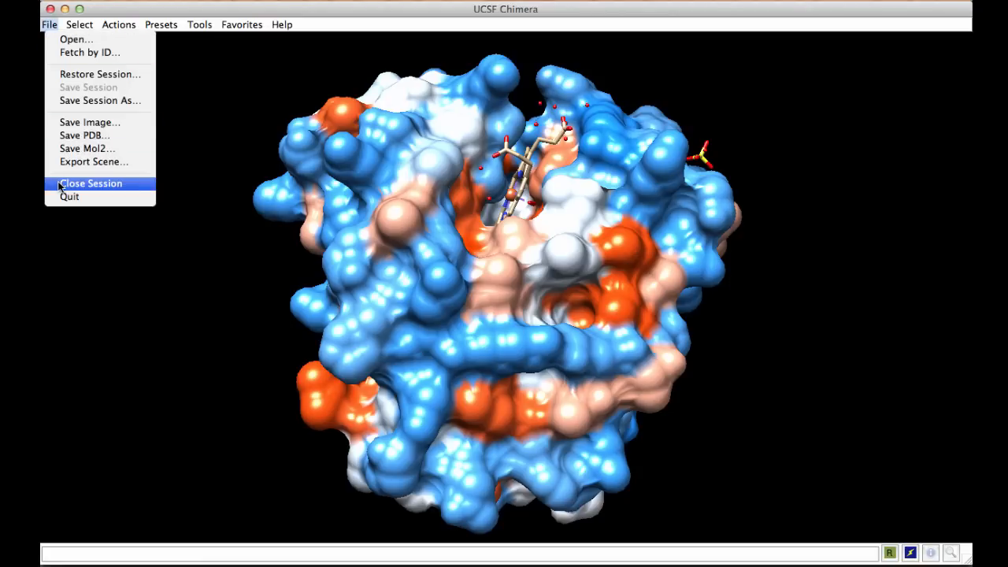
click(91, 183)
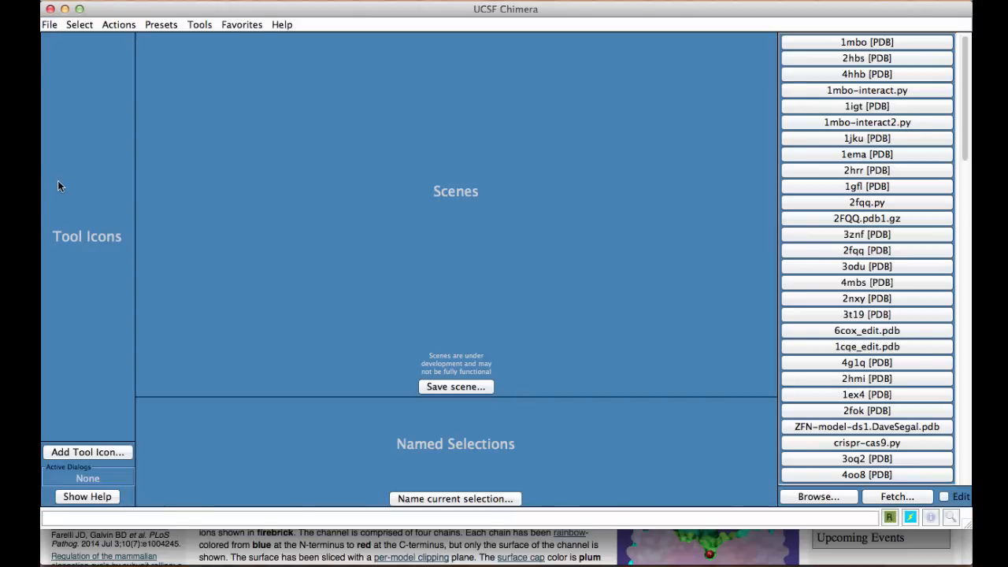
click(48, 25)
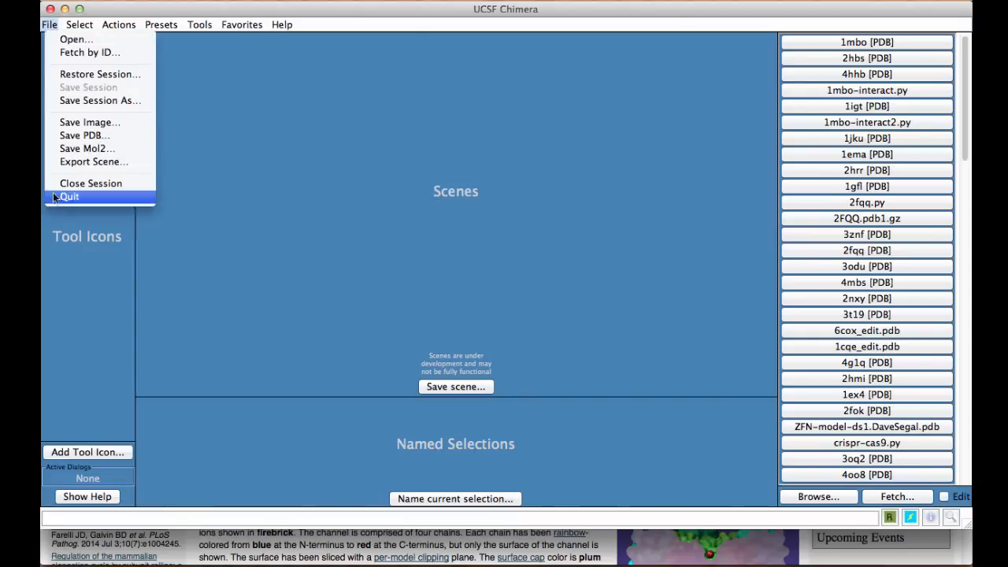